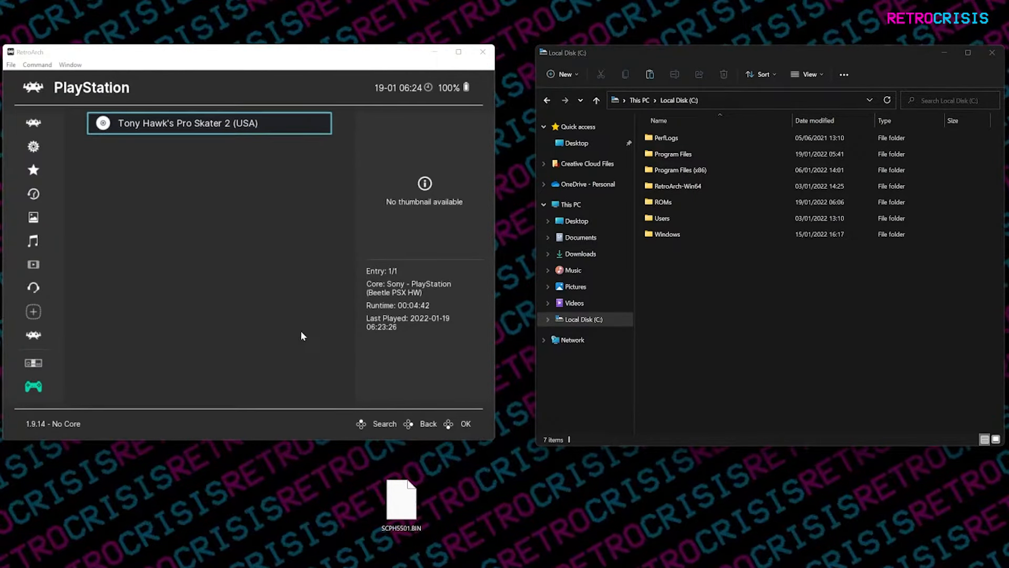
Launch Tony Hawk's Pro Skater 2 (USA) with Beetle PSX HW, reaching the missing scph5501.bin error
click(210, 123)
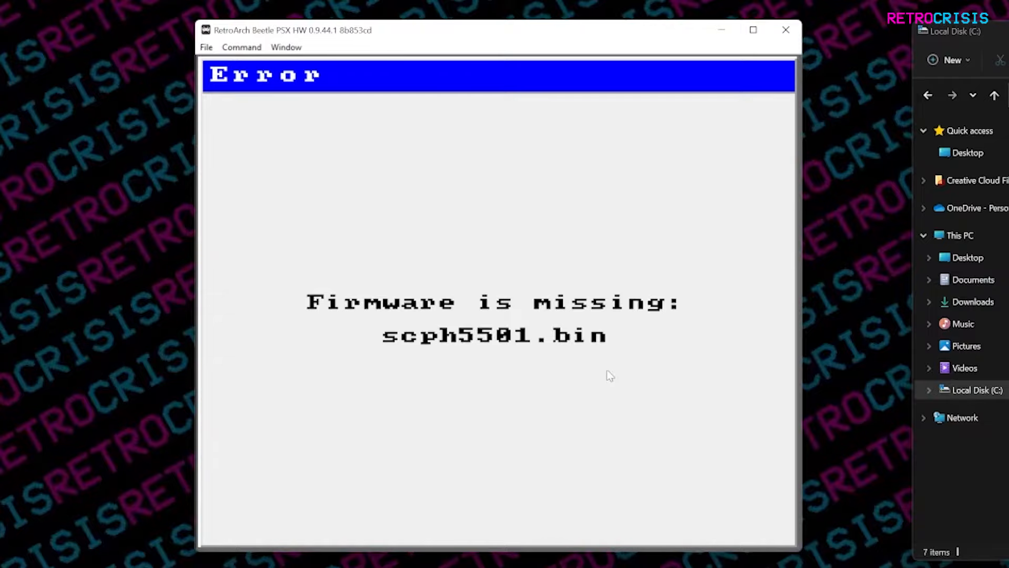
mouse_move(403, 311)
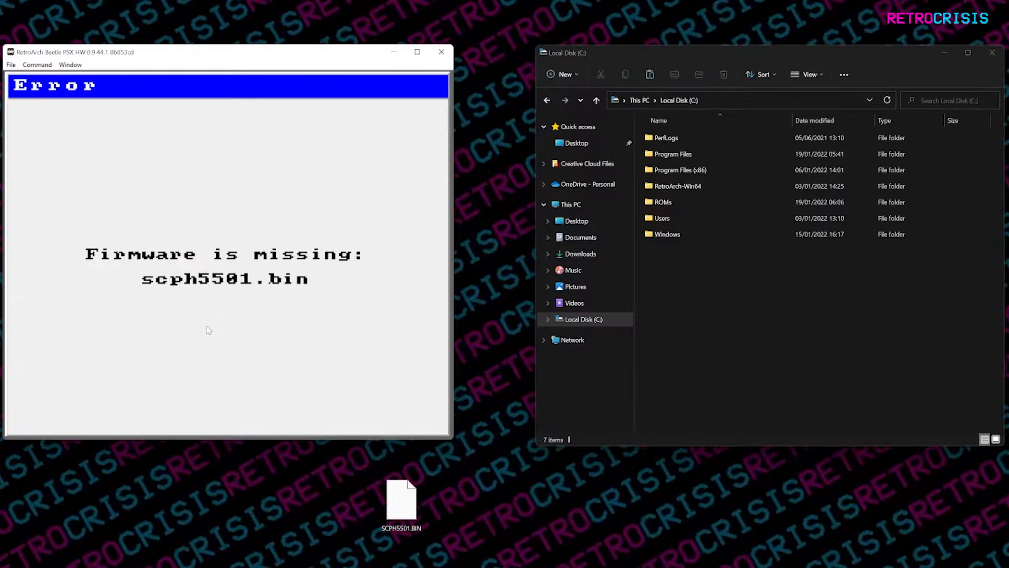
mouse_move(166, 308)
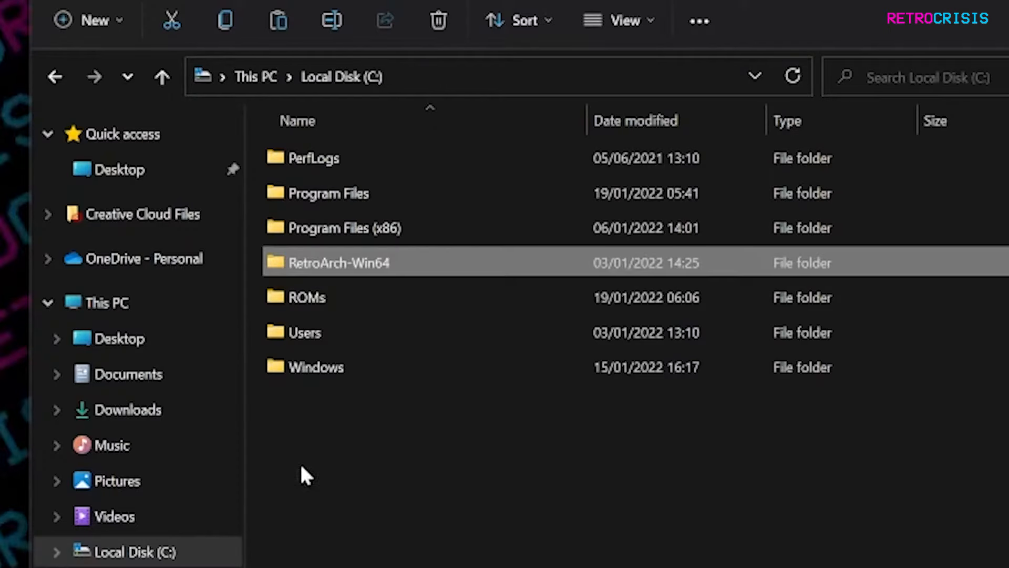
mouse_move(280, 270)
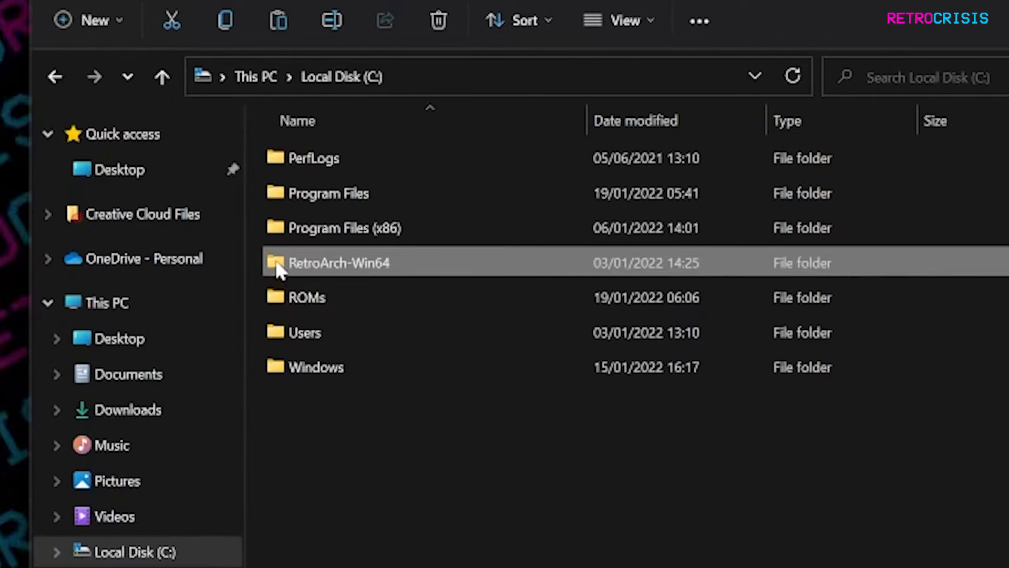
Navigate into the system folder inside RetroArch-Win64
double_click(340, 262)
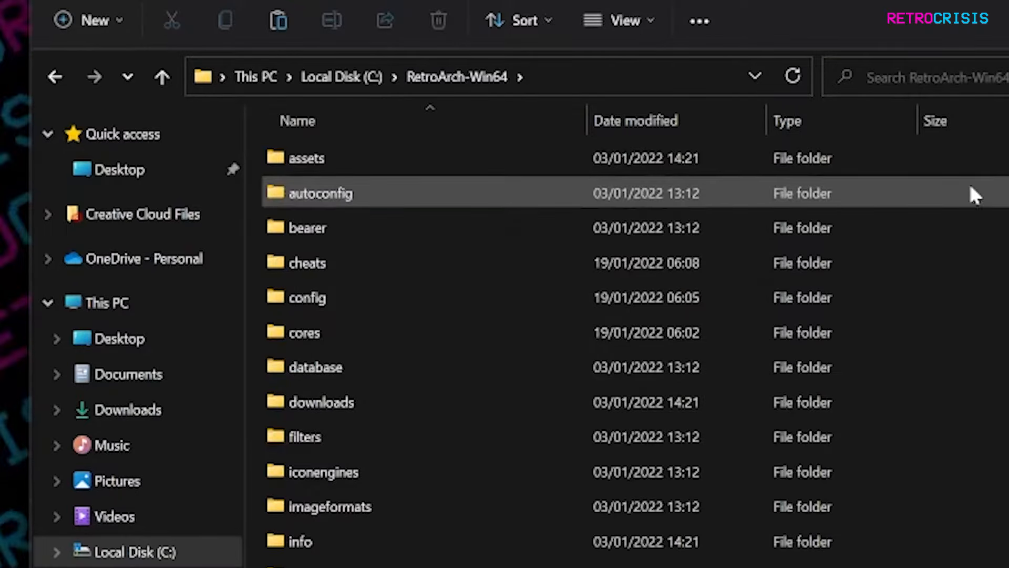
scroll(down, 3)
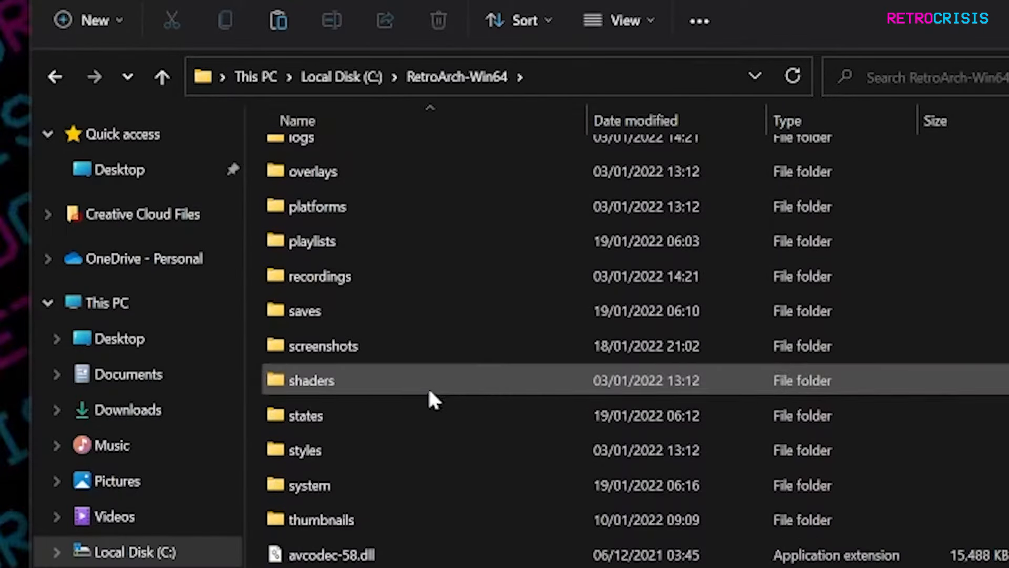
double_click(309, 485)
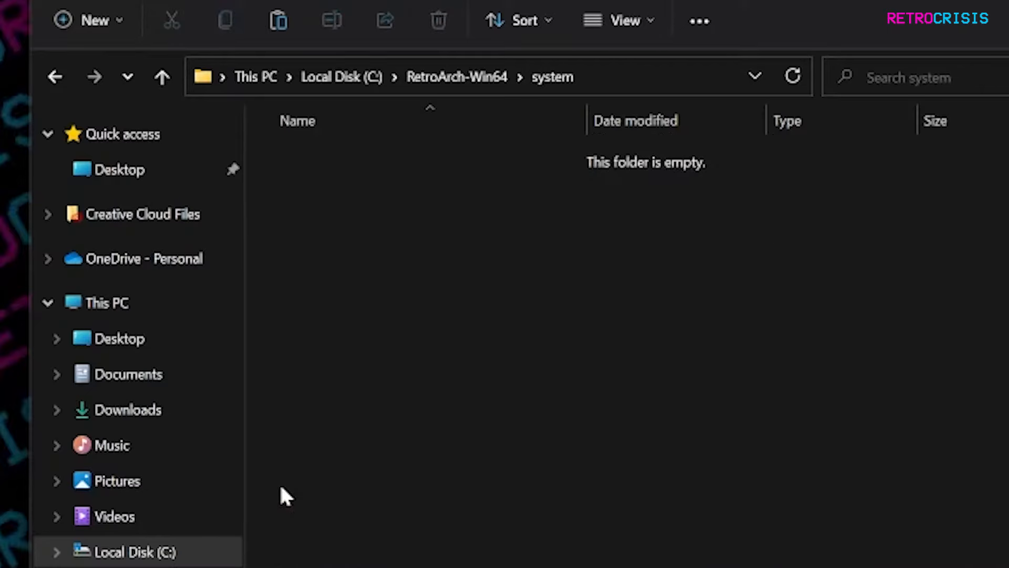
Drag SCPH5501.BIN from the desktop into the system folder
drag(400, 502, 716, 234)
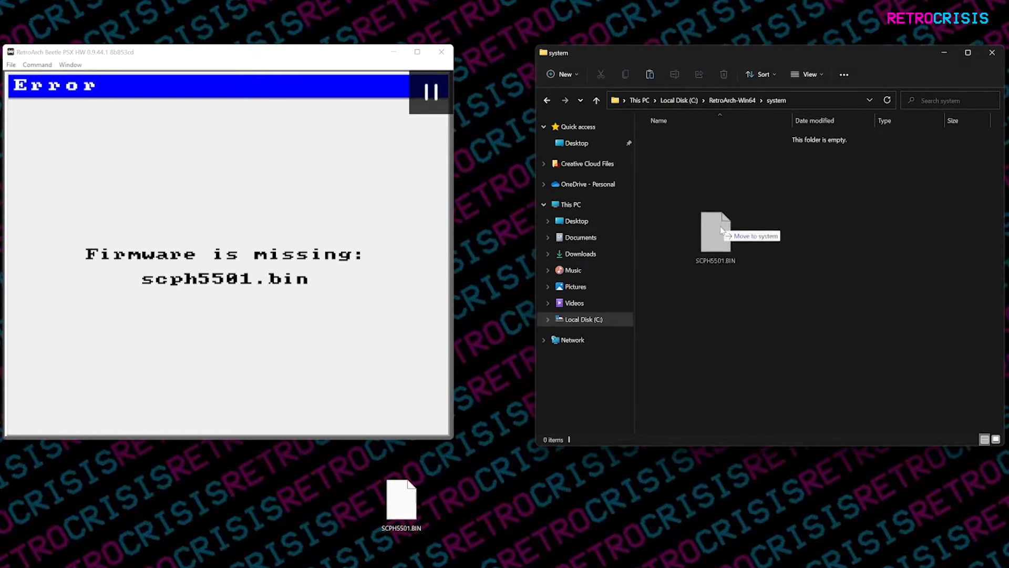
drag(400, 499, 716, 231)
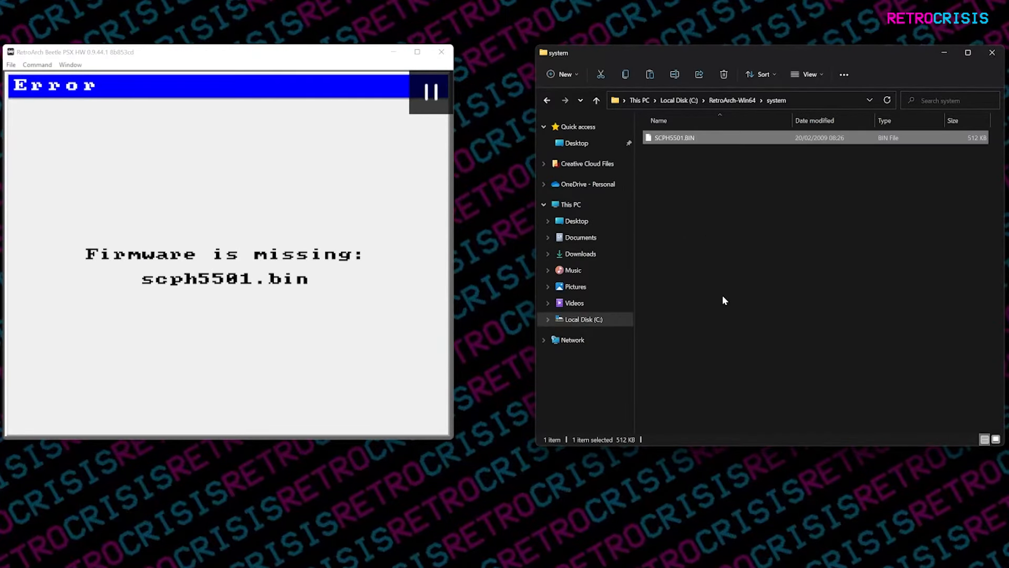